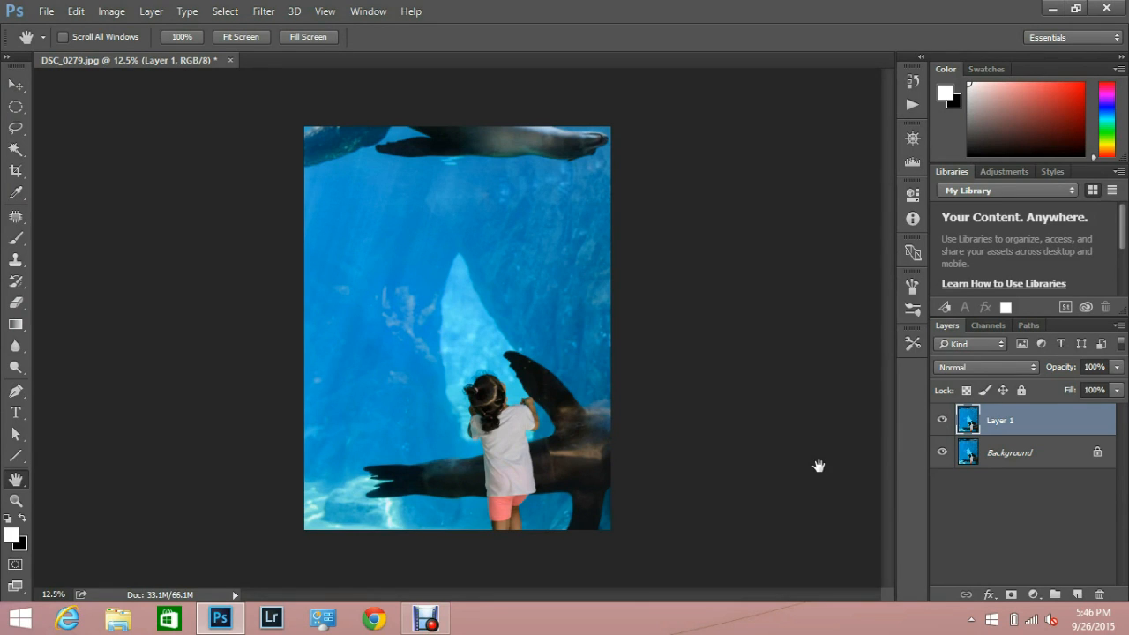
mouse_move(995, 450)
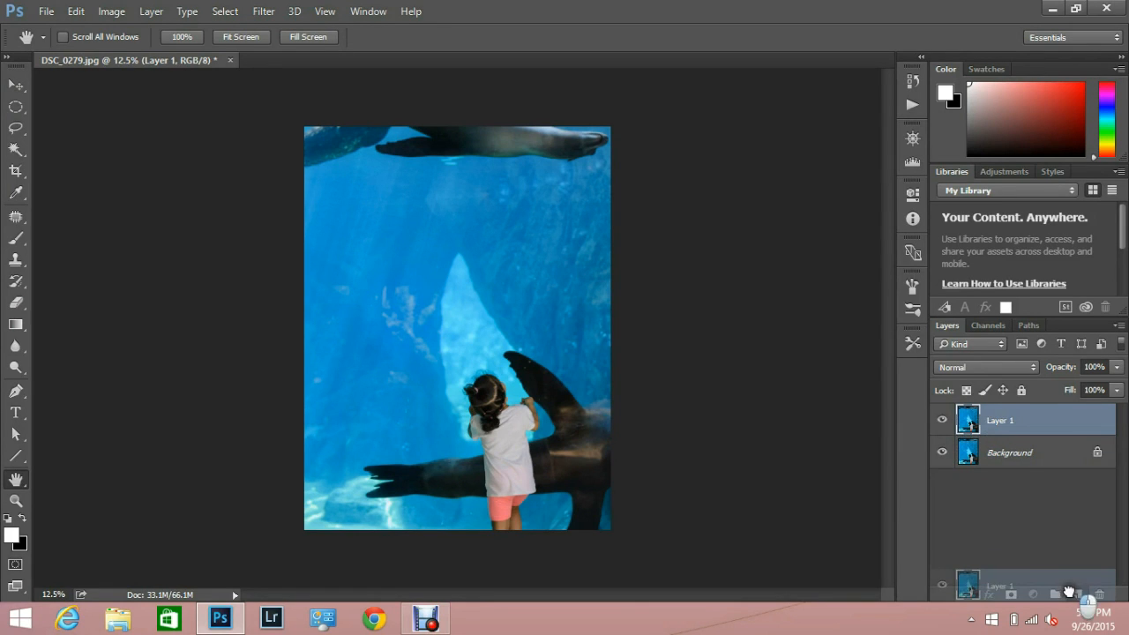
Duplicate the photo layer and apply Image > Adjustments > Black & White to Layer 1
key(ctrl+j)
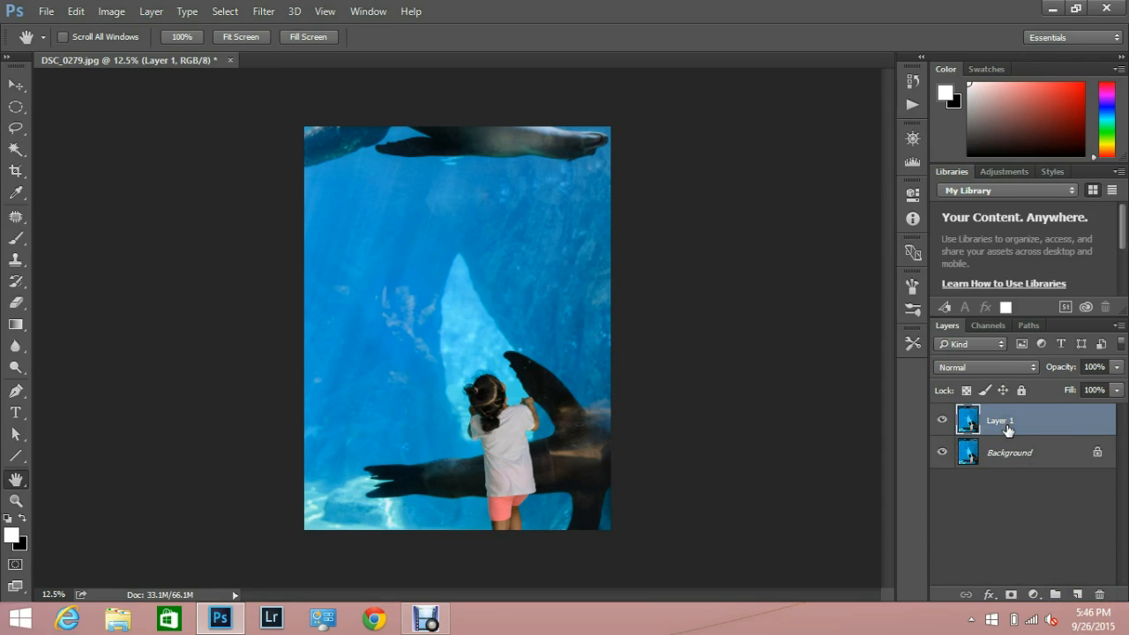
double_click(1001, 420)
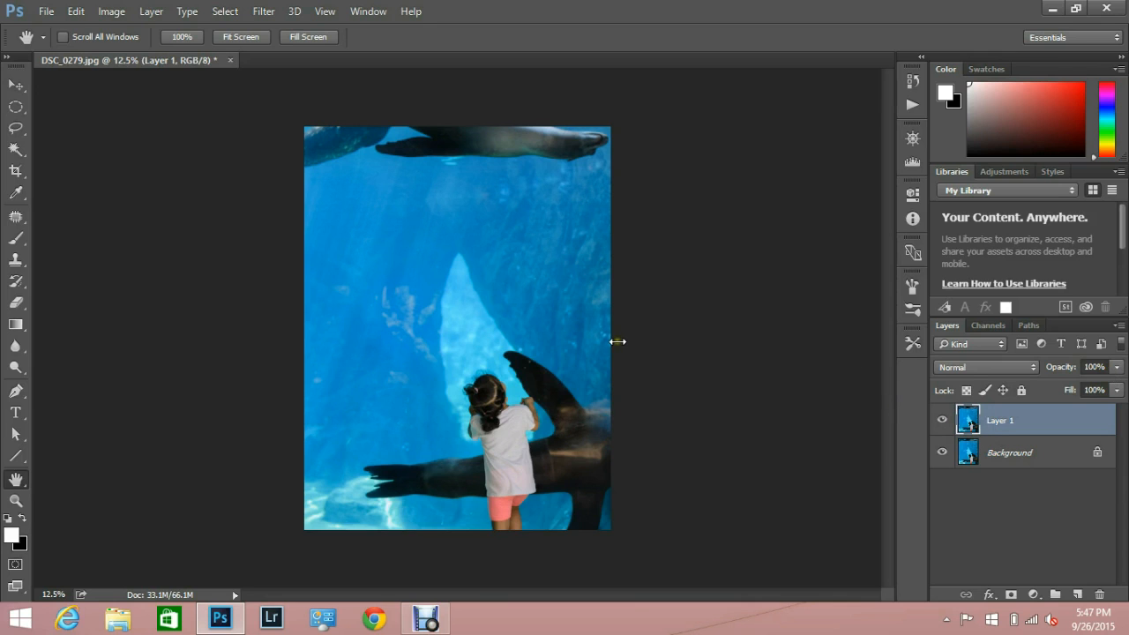
click(15, 236)
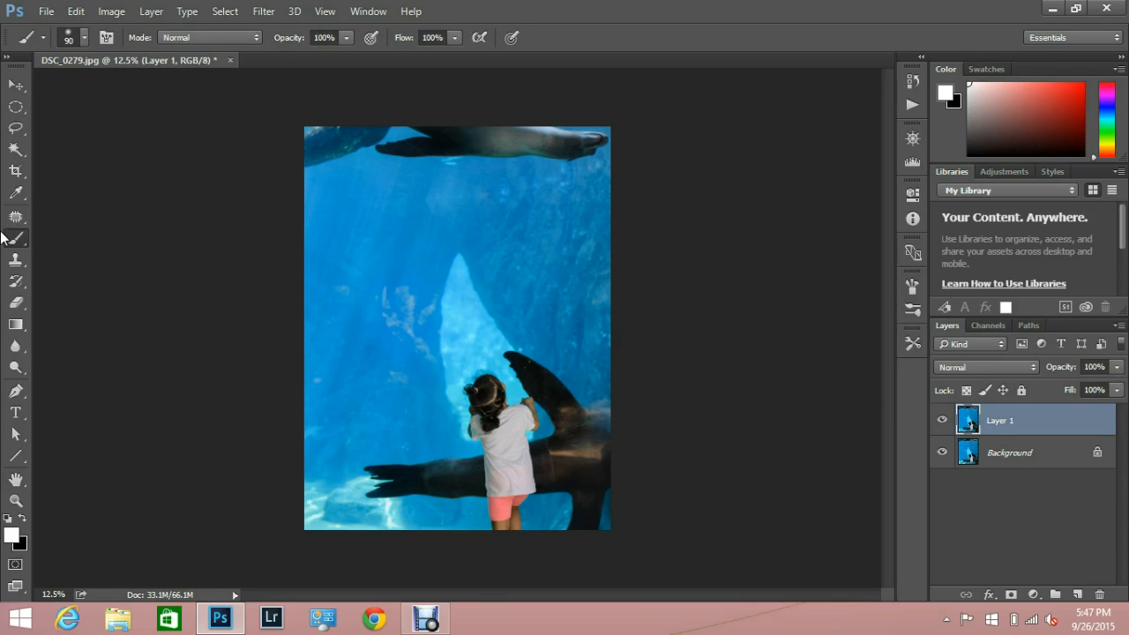
mouse_move(822, 399)
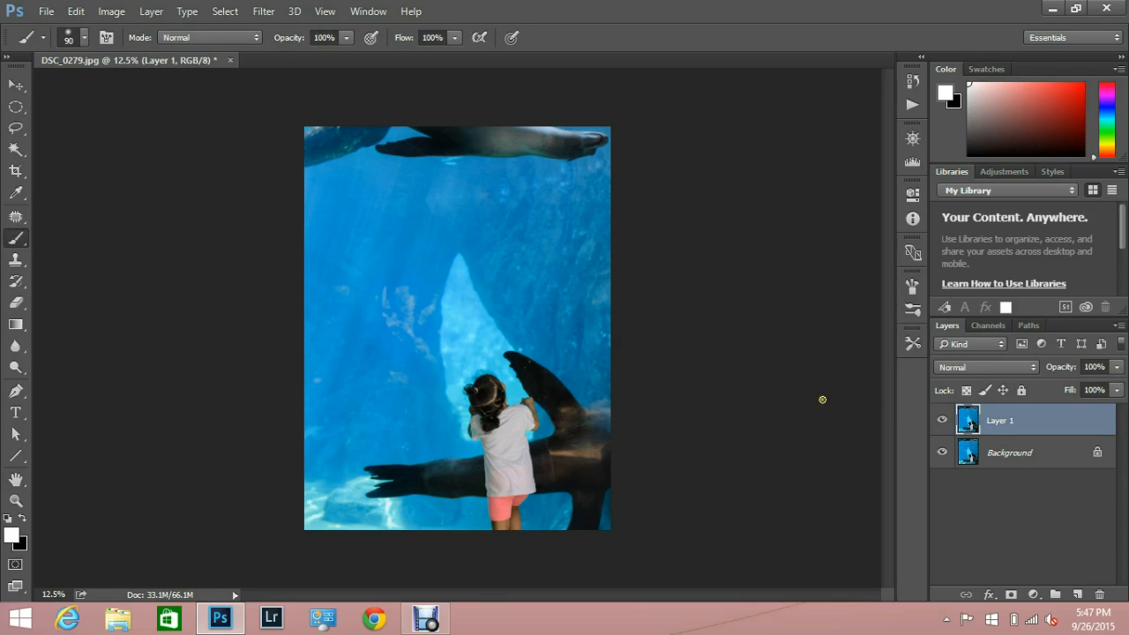
mouse_move(412, 336)
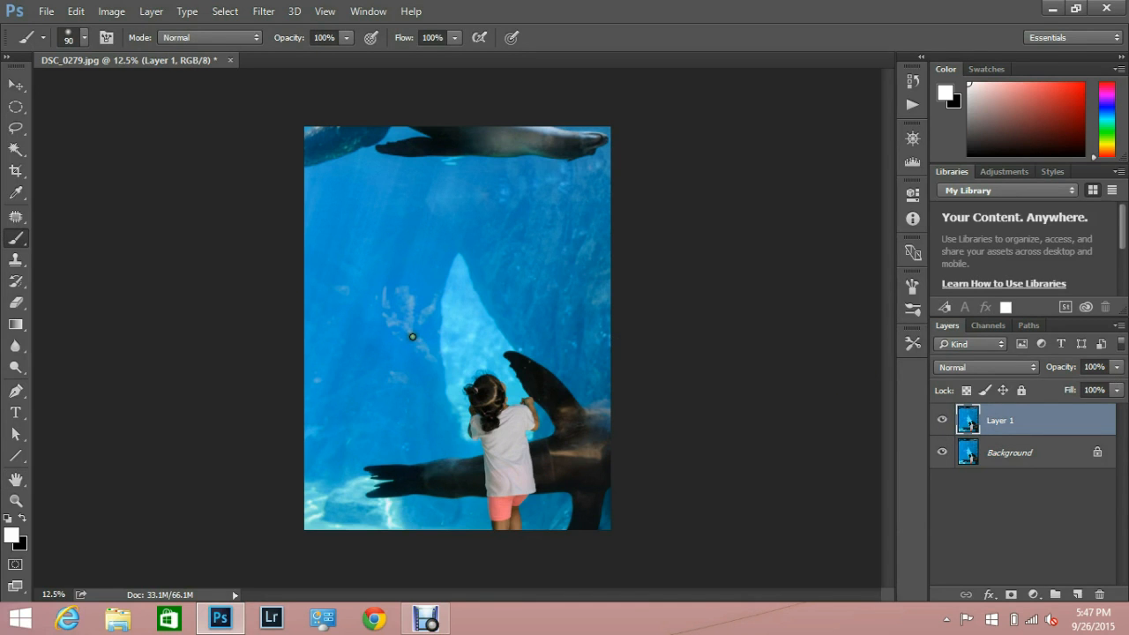
click(46, 11)
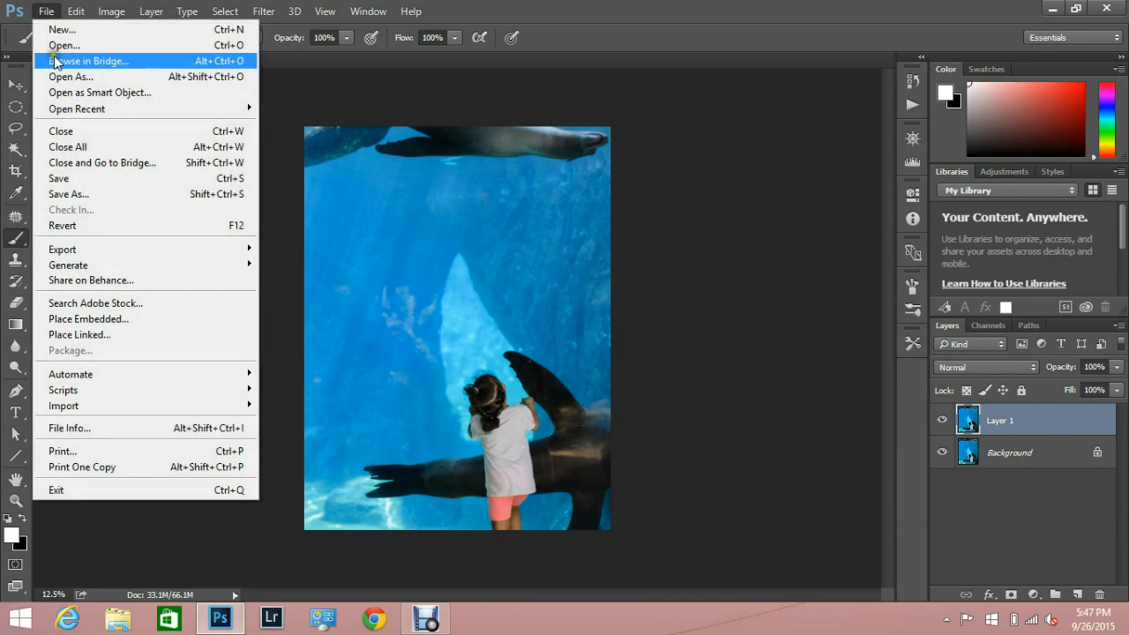
click(76, 12)
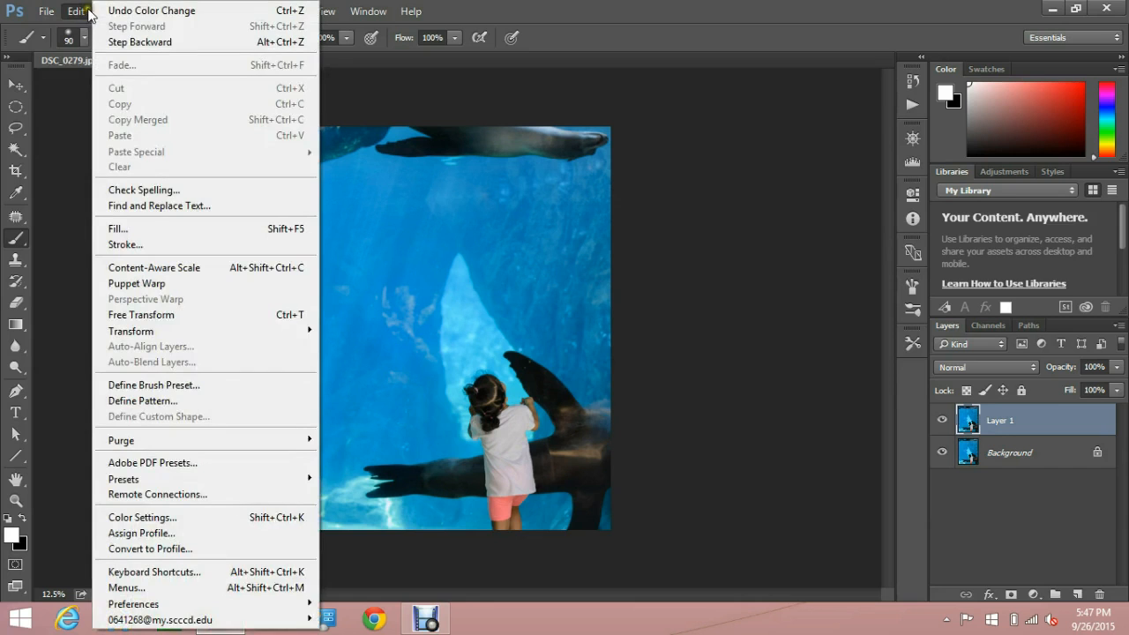
click(112, 11)
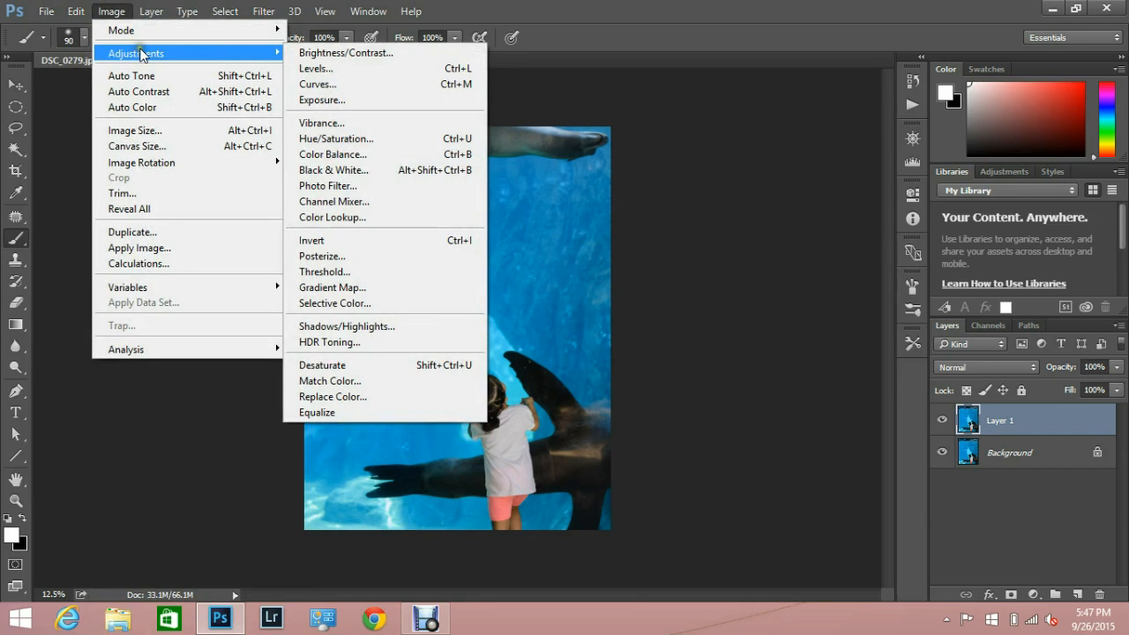
mouse_move(333, 169)
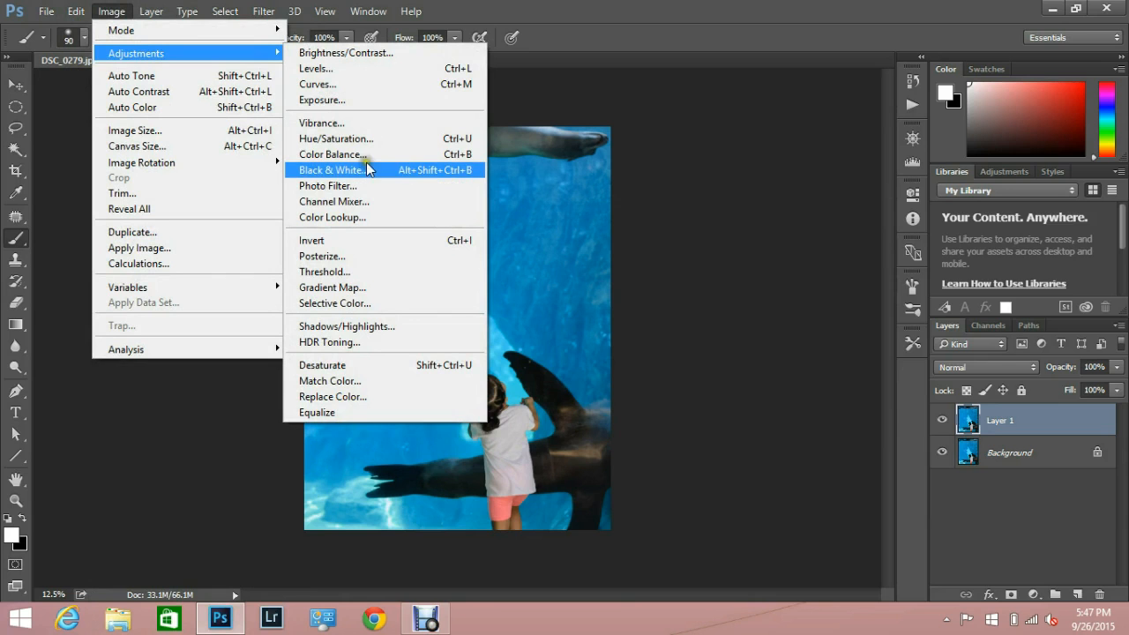
click(332, 169)
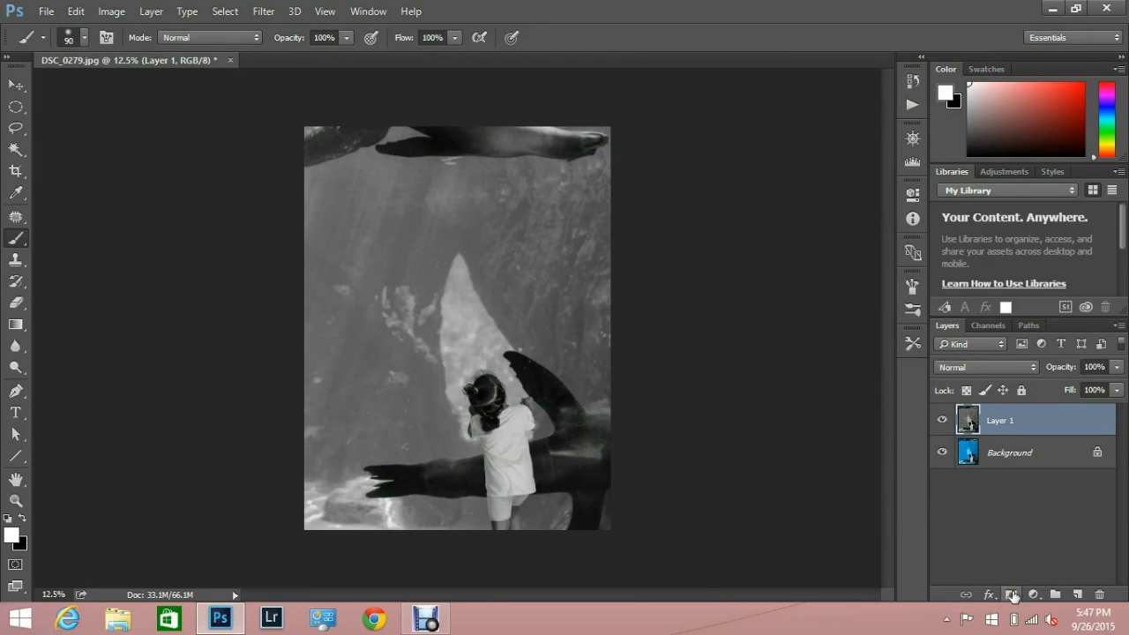
Add a layer mask to Layer 1, fill it black, then toggle the layer off and on
click(1012, 593)
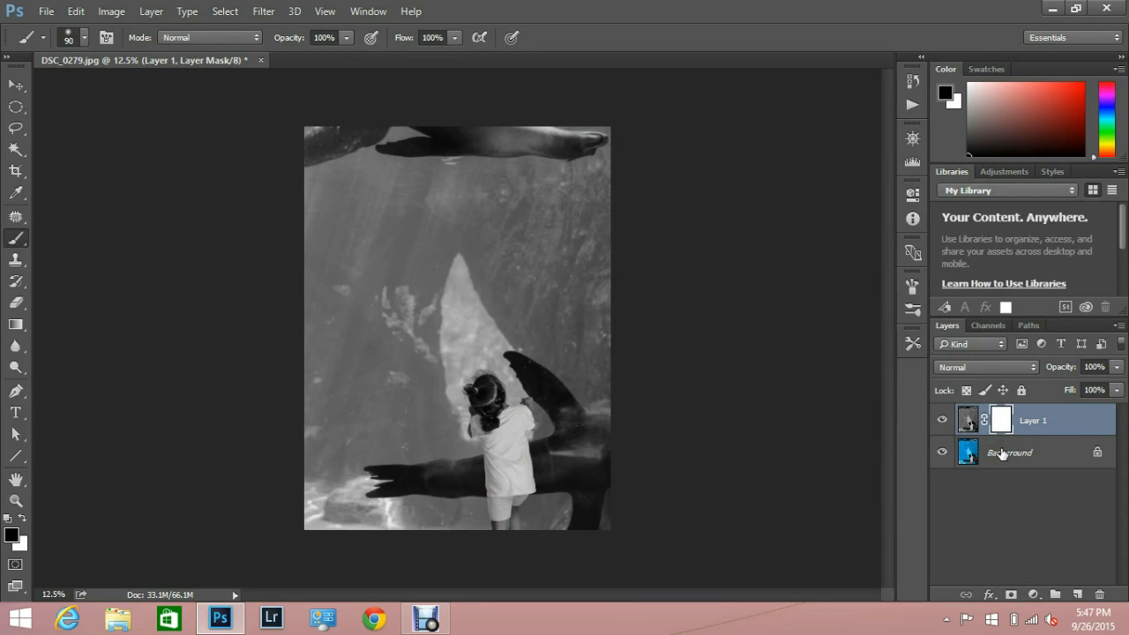
click(1001, 419)
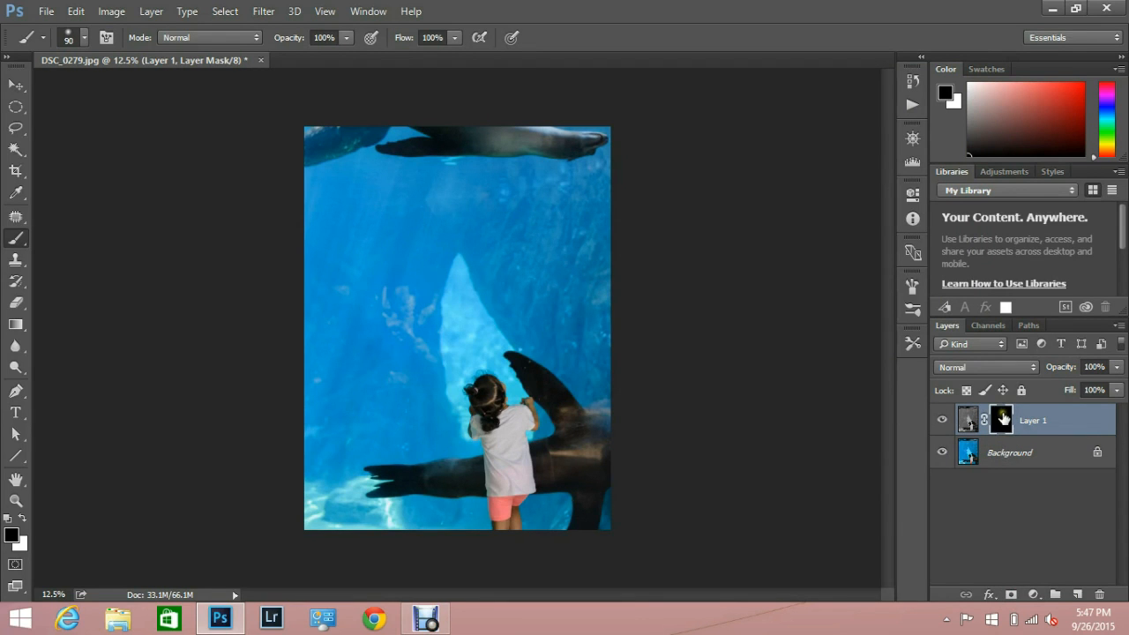
click(1002, 419)
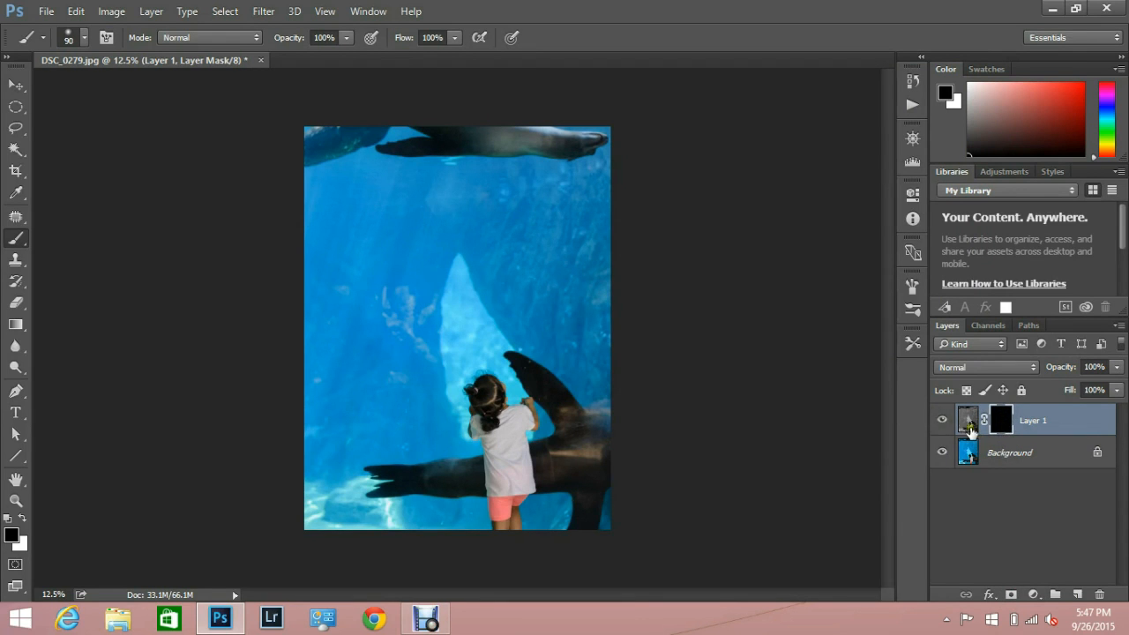
click(942, 419)
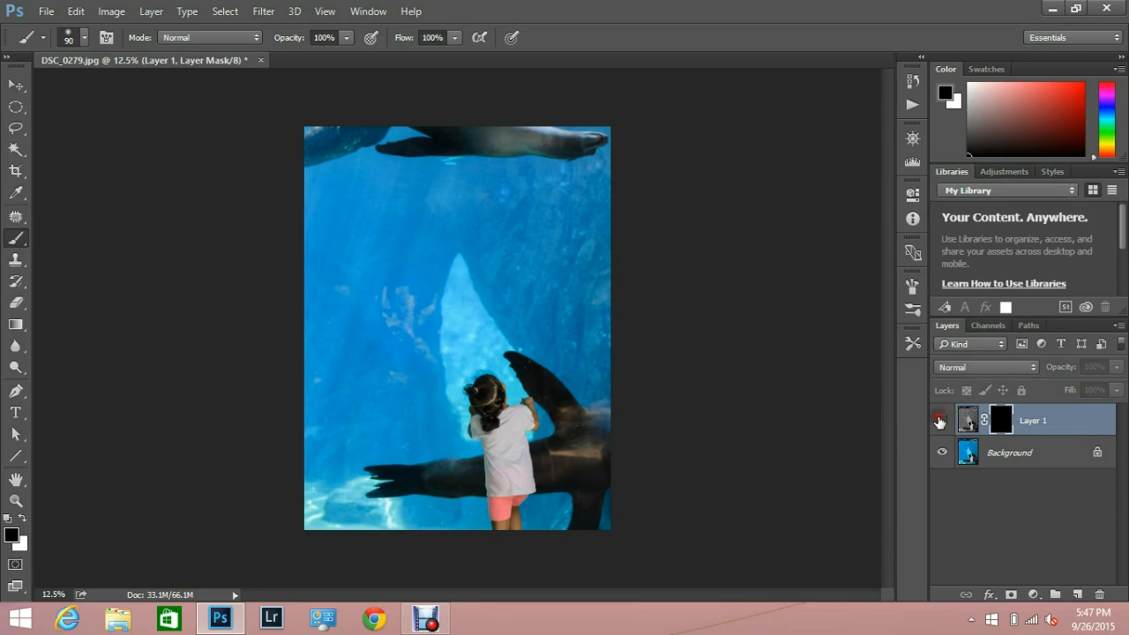
click(1001, 420)
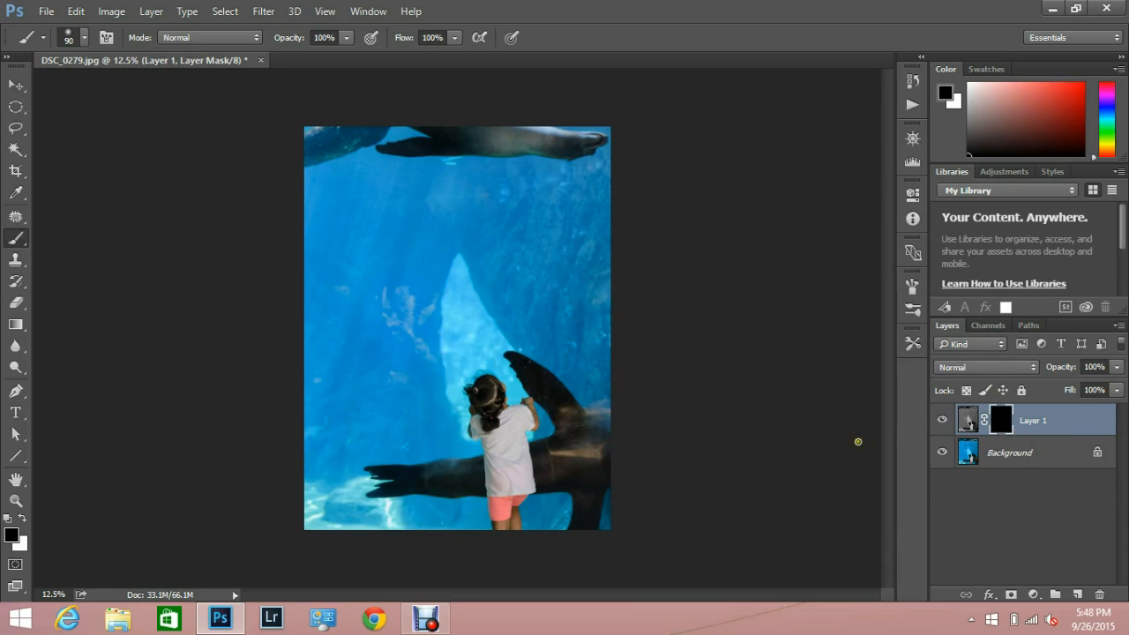
mouse_move(715, 413)
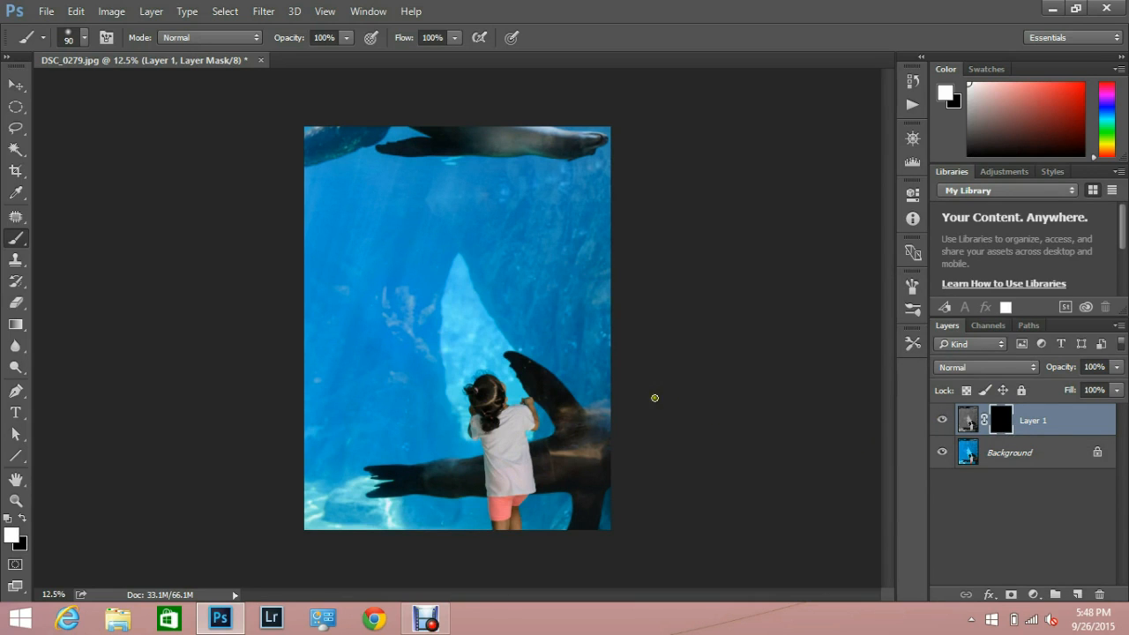
mouse_move(65, 529)
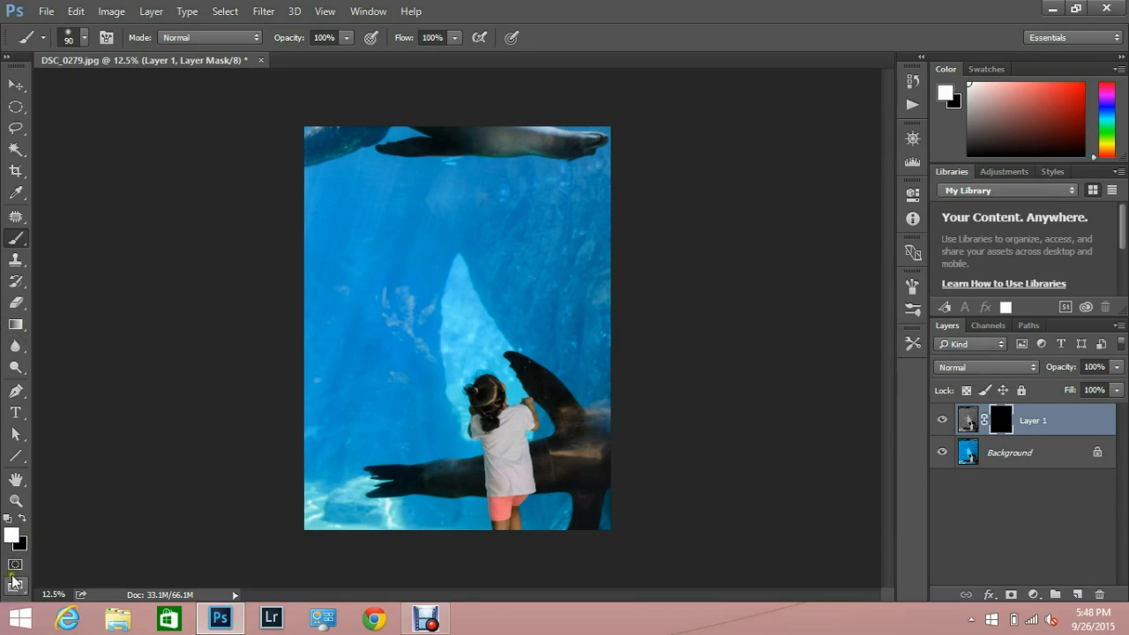
With white foreground and a 700 px brush, paint the mask over the girl and sea lions
click(13, 535)
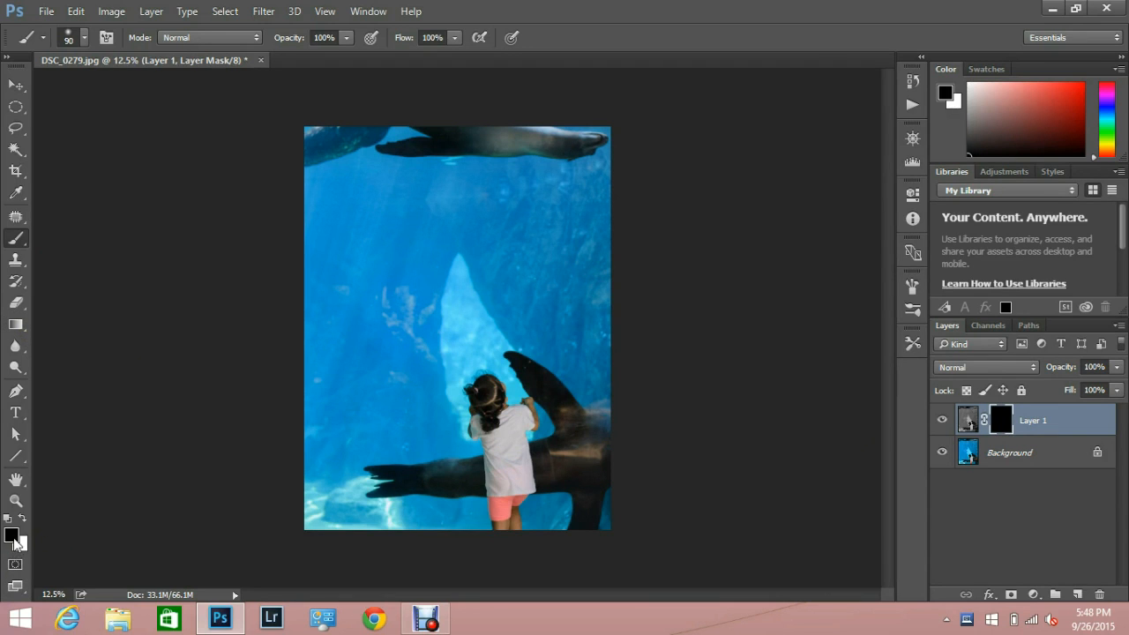
click(25, 520)
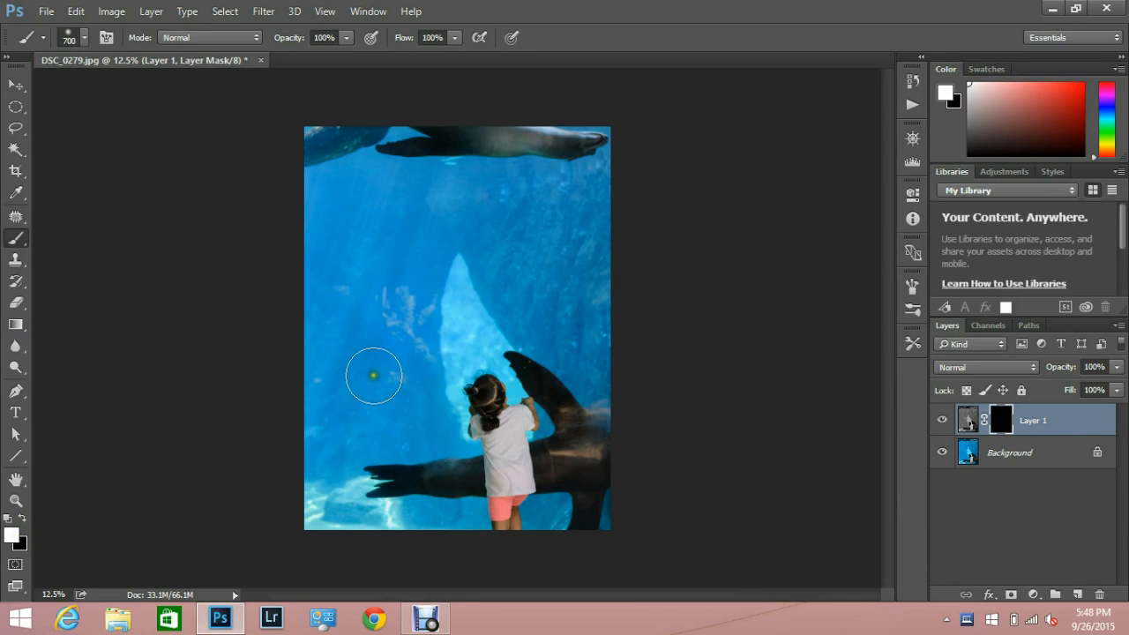
drag(373, 375, 502, 397)
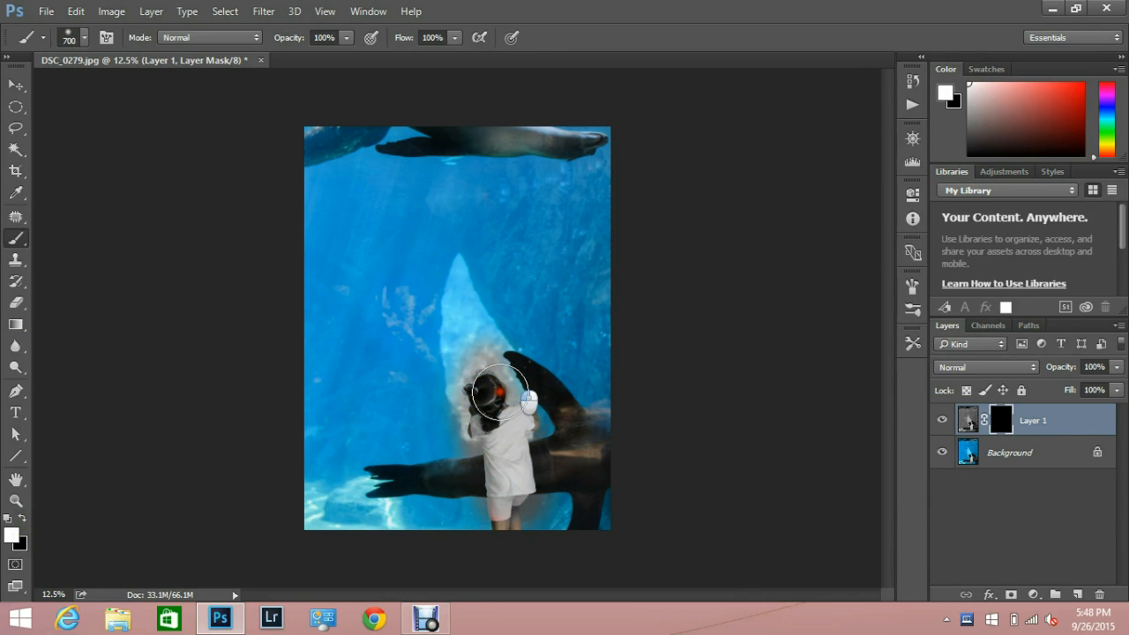
drag(502, 397, 494, 459)
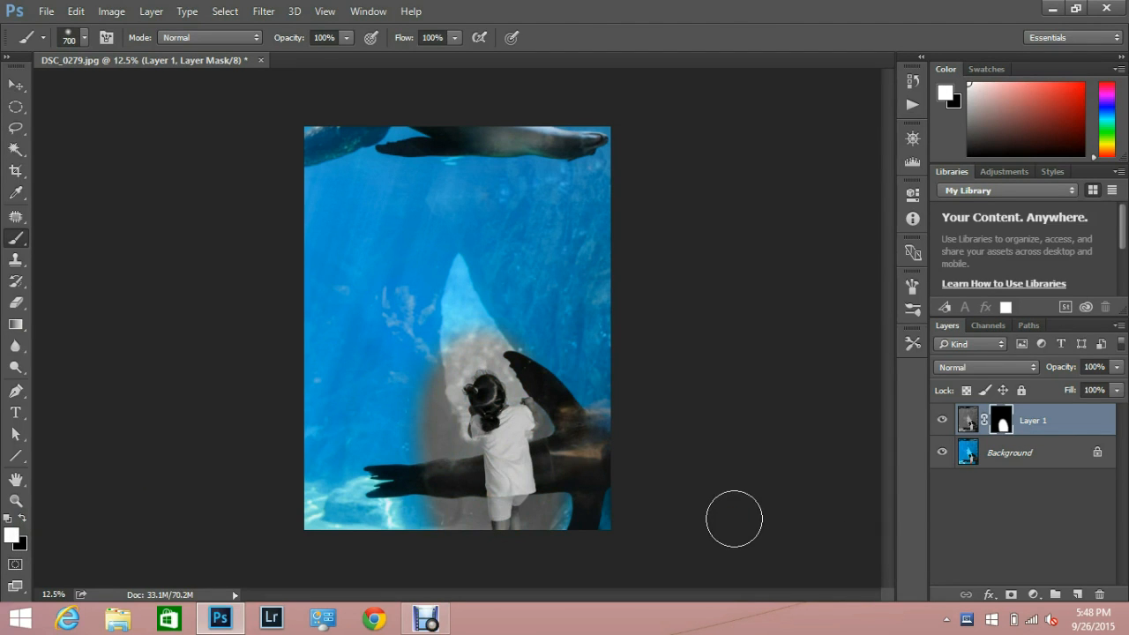
drag(732, 519, 395, 120)
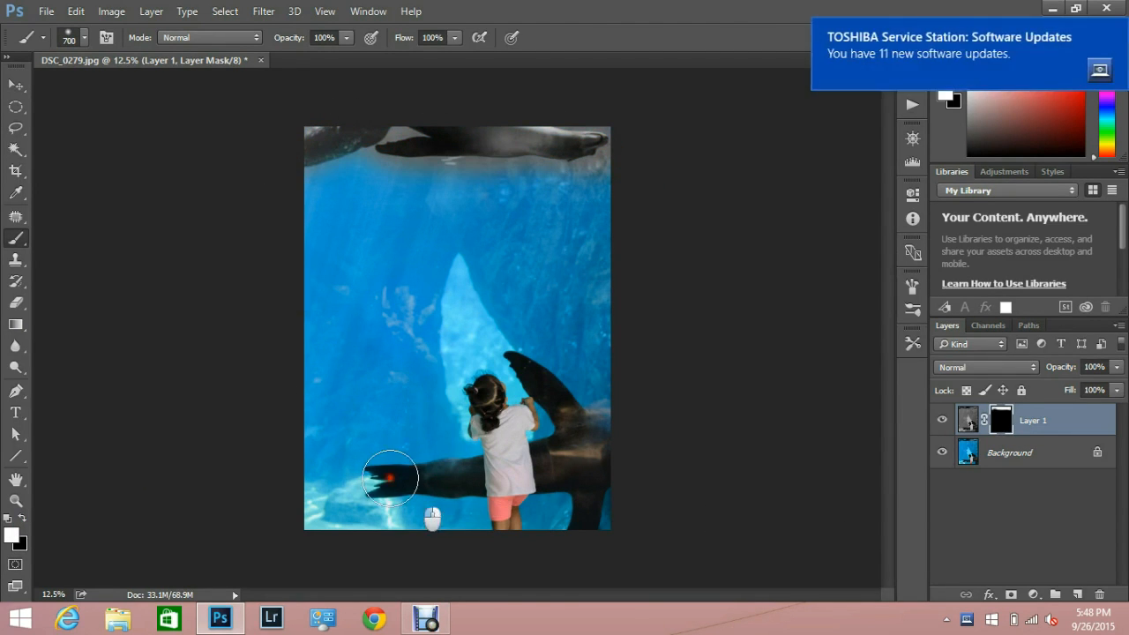
drag(391, 478, 569, 401)
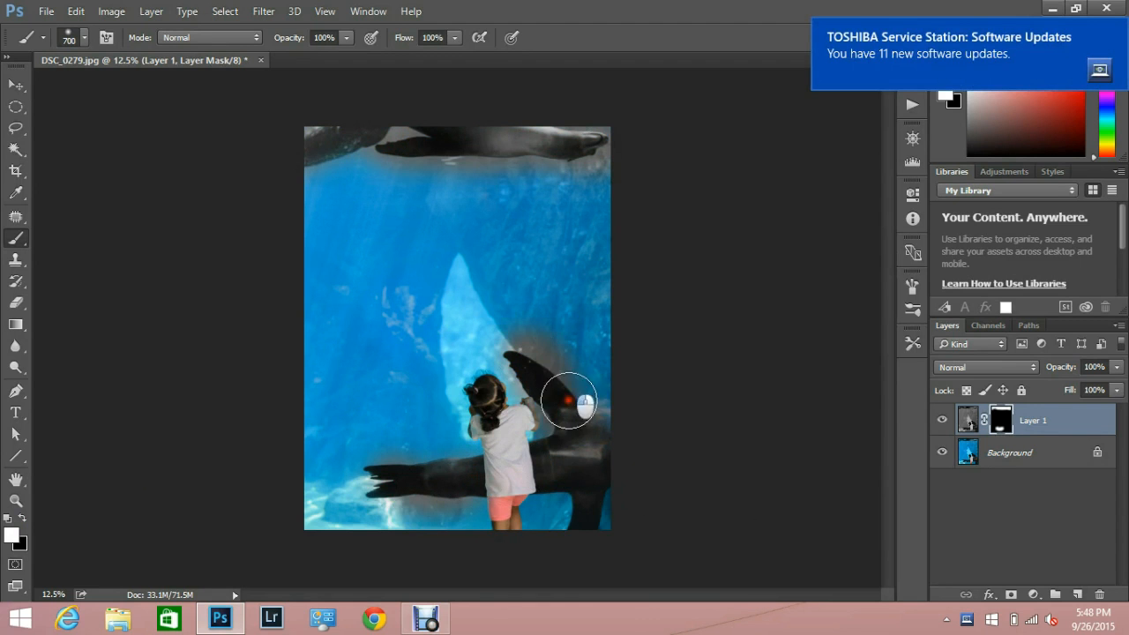
drag(569, 401, 342, 537)
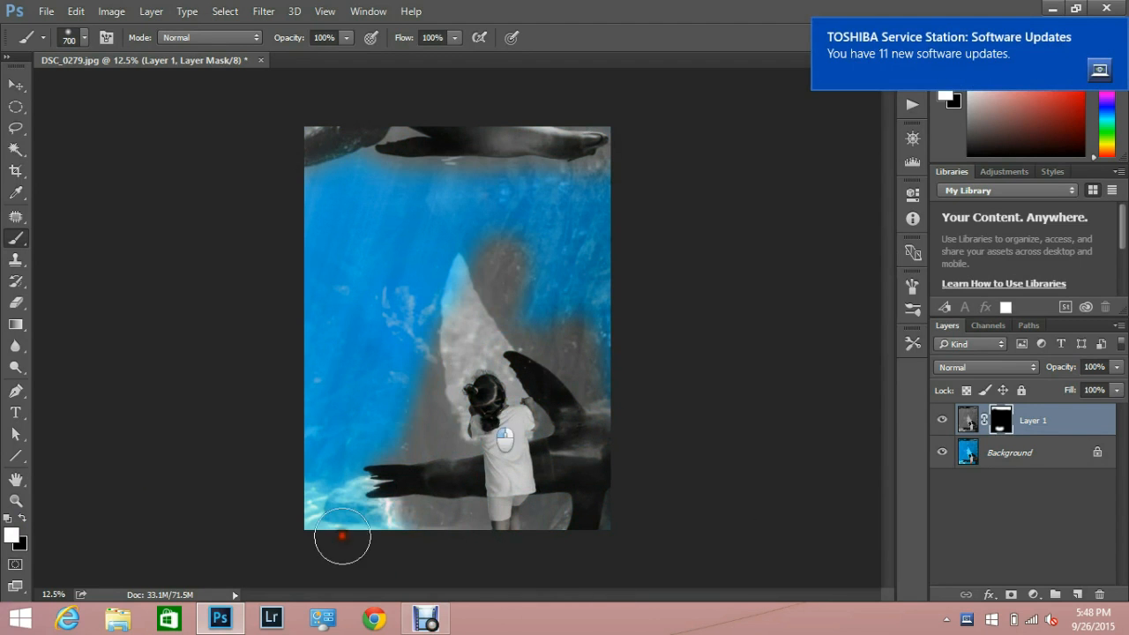
drag(342, 536, 516, 123)
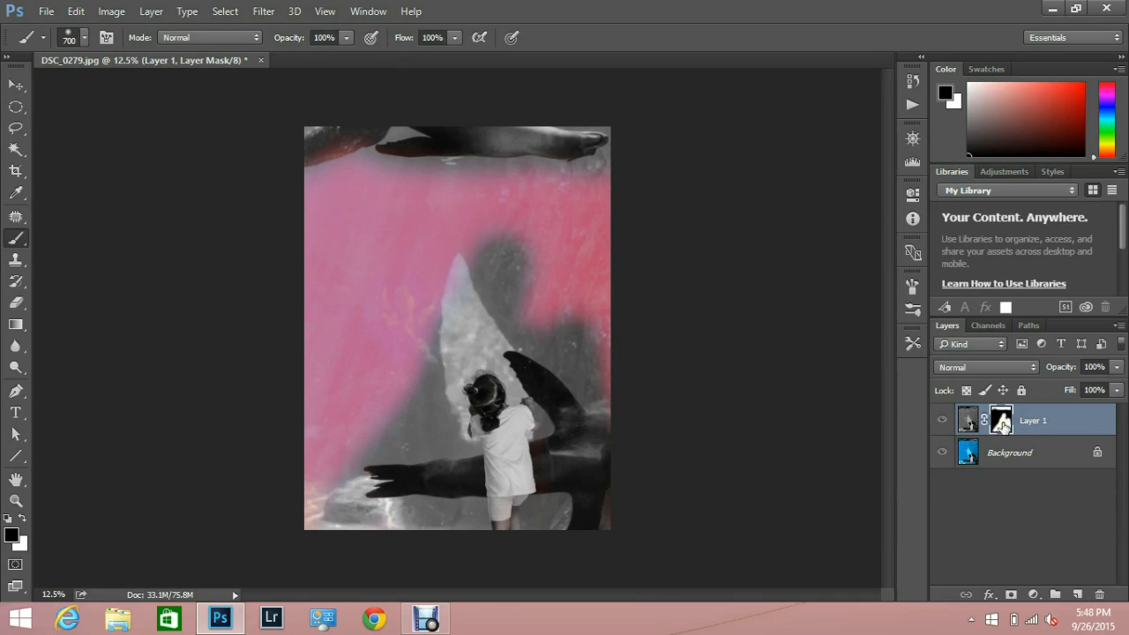
mouse_move(1003, 428)
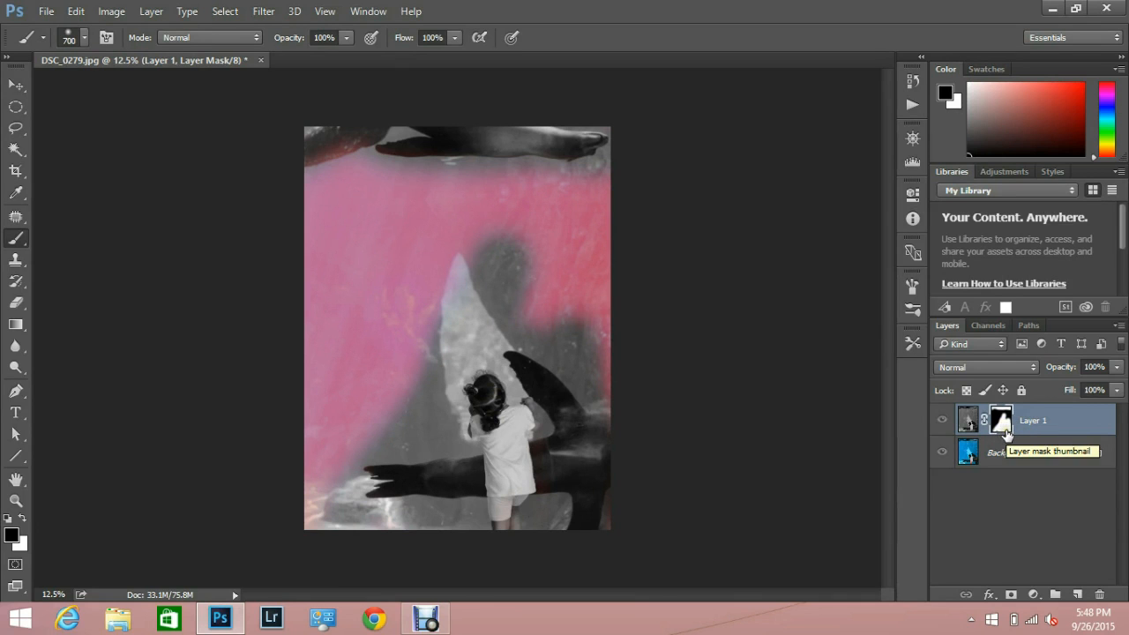
mouse_move(342, 154)
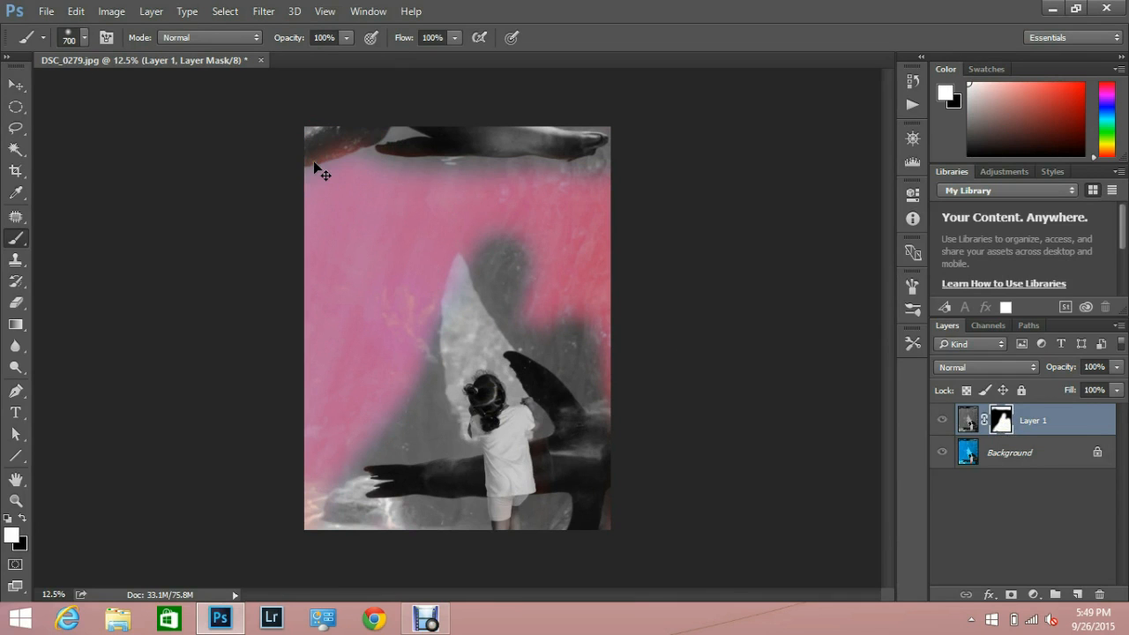
mouse_move(641, 281)
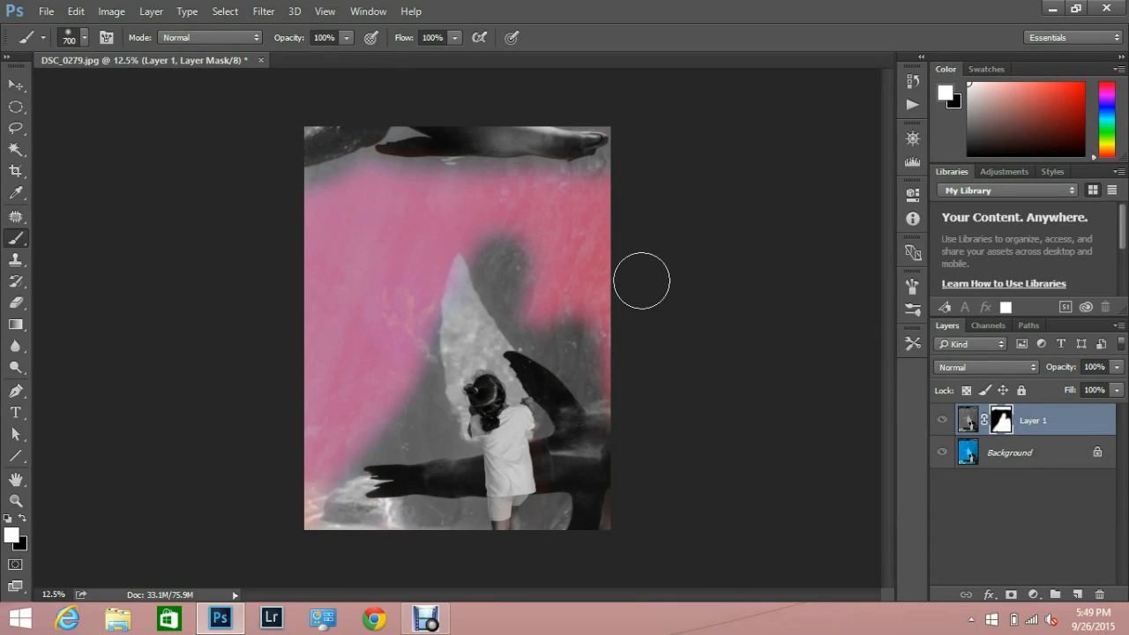
Hide and re-show Layer 1 to compare the grayscale girl and sea lions against the original
click(941, 420)
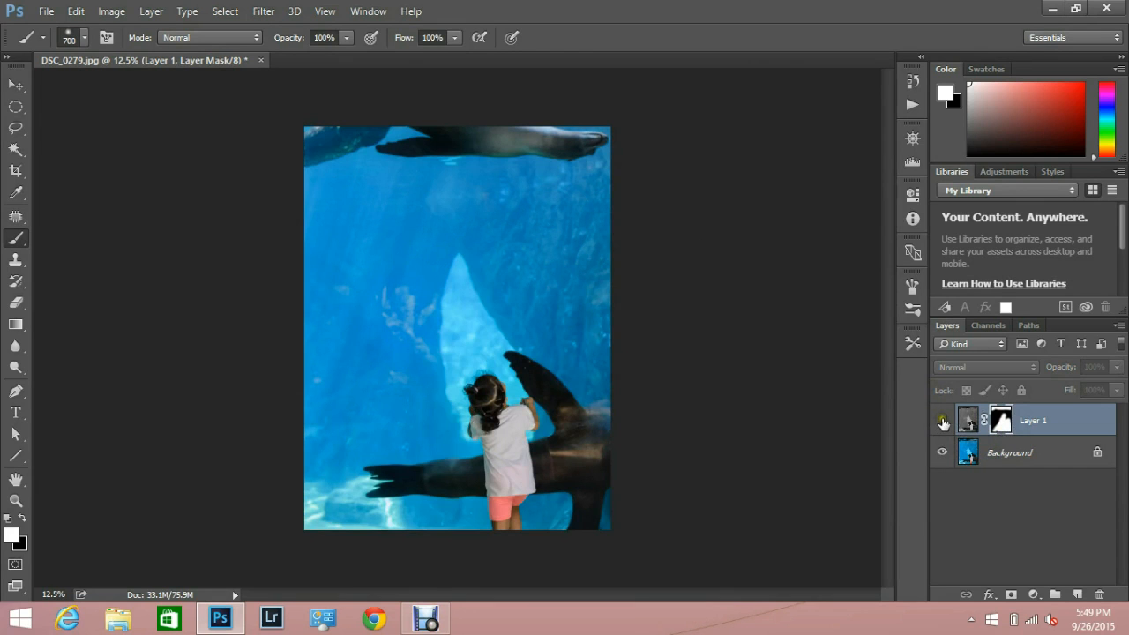
click(941, 420)
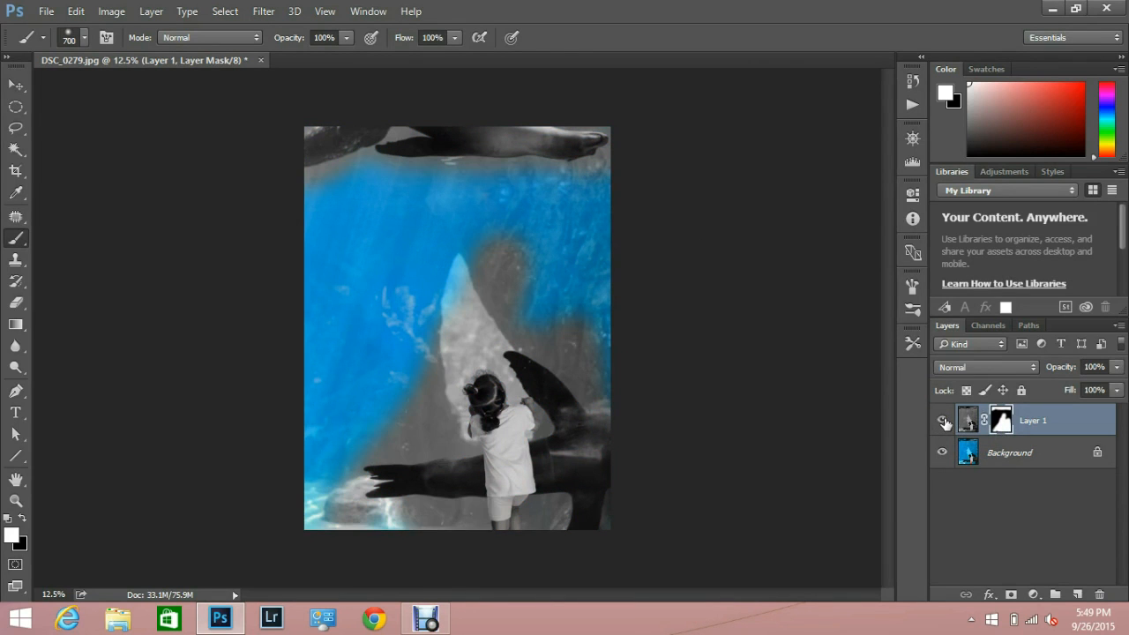